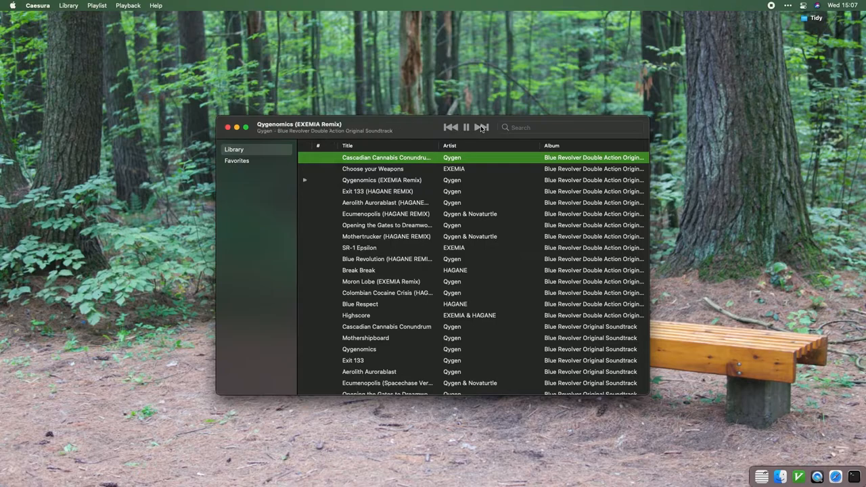
# - Skip forward so Exit 133 (HAGANE REMIX) becomes the playing track
pyautogui.click(482, 127)
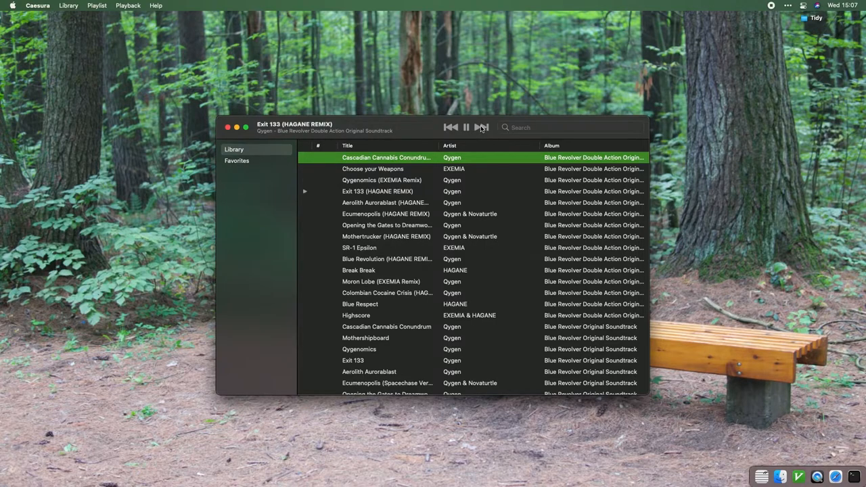
# - Create a playlist named Mae and filter the library by 'mae' to list the Legend of Mae tracks
pyautogui.click(97, 5)
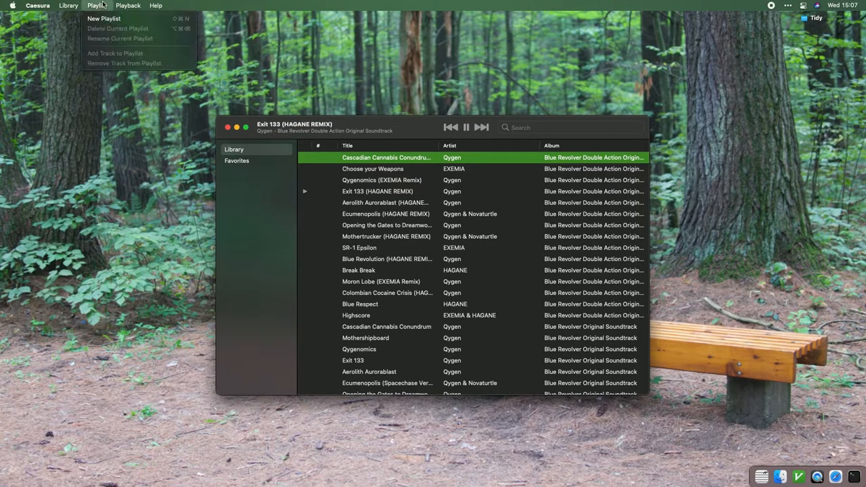
pyautogui.click(103, 19)
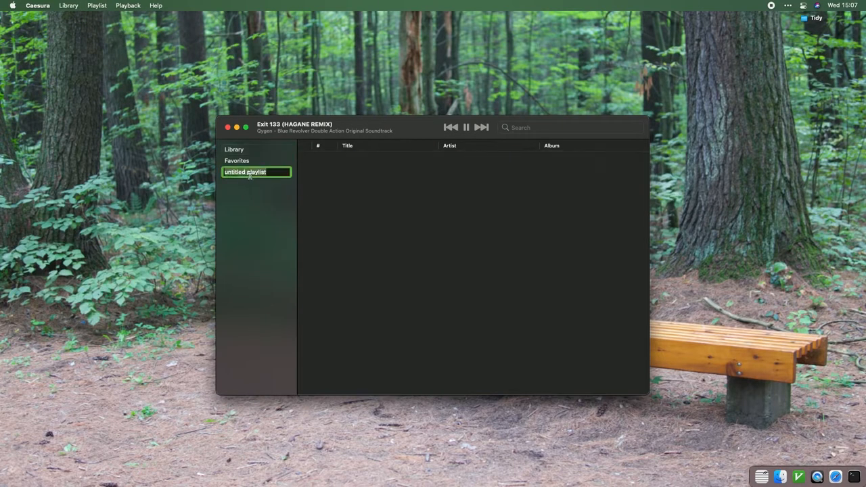
pyautogui.write('Mae')
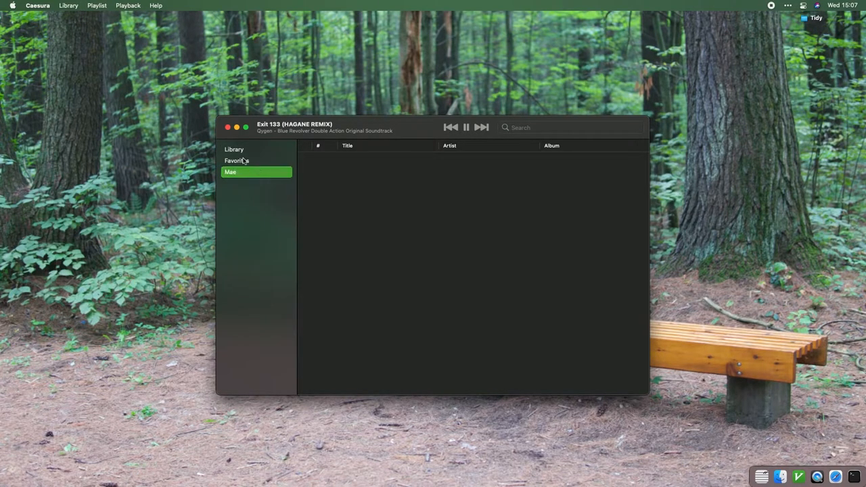
pyautogui.write('mae')
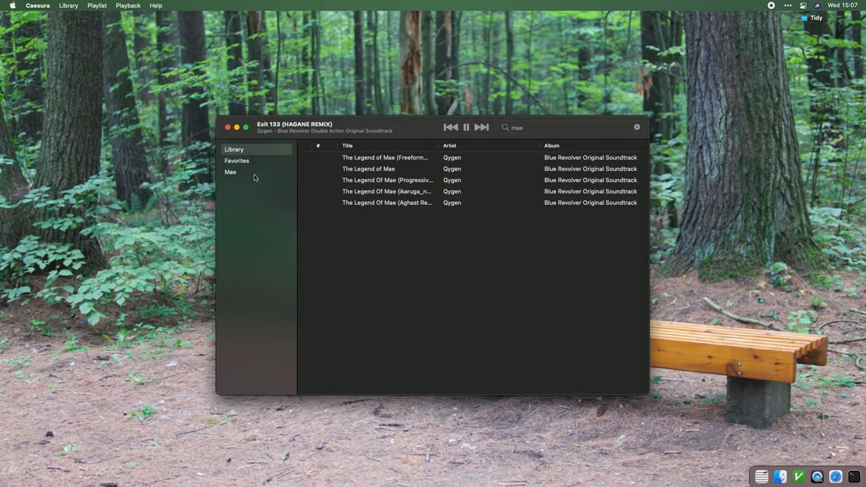
# - Add the five Legend of Mae tracks to Mae and play Karuga_nex's Emptiness Mix, pausing and resuming once
pyautogui.click(231, 172)
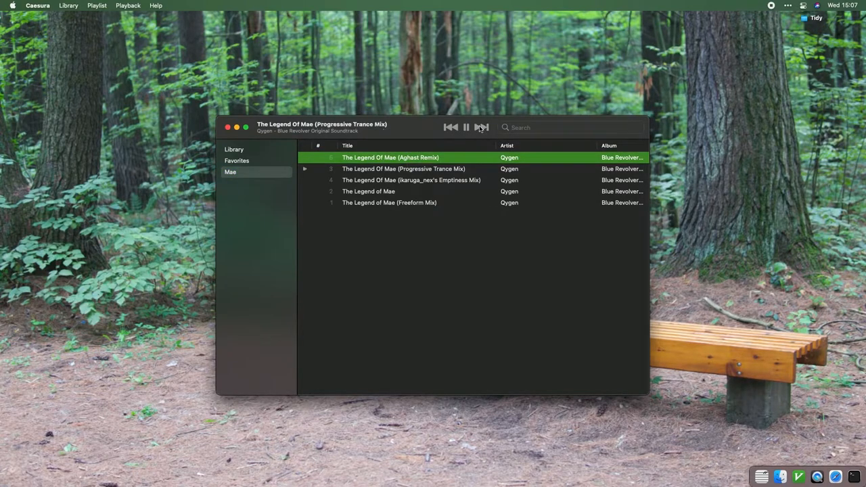
pyautogui.click(482, 127)
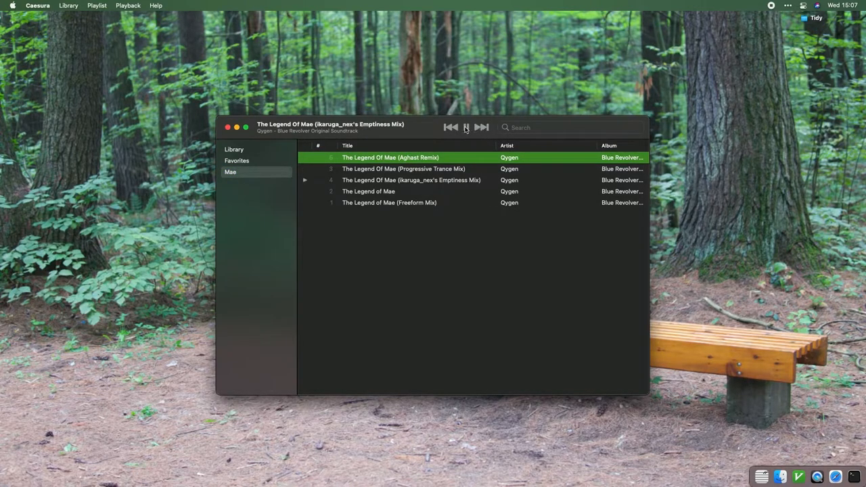
pyautogui.click(466, 127)
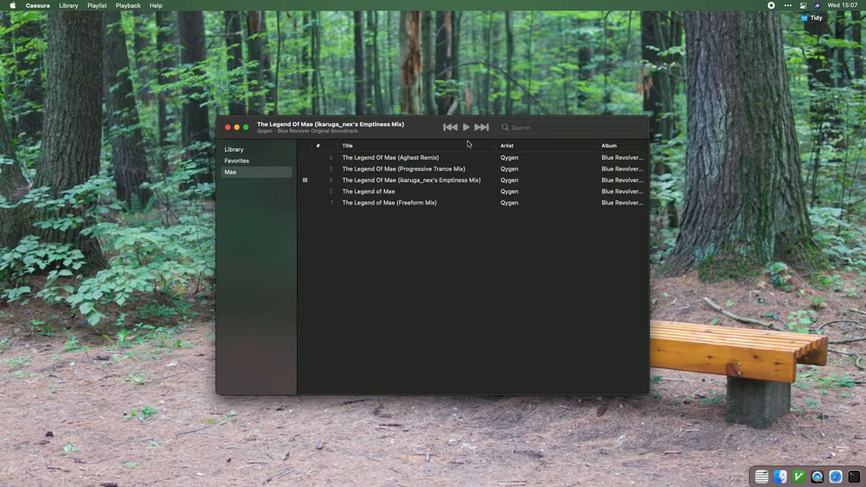
pyautogui.click(466, 127)
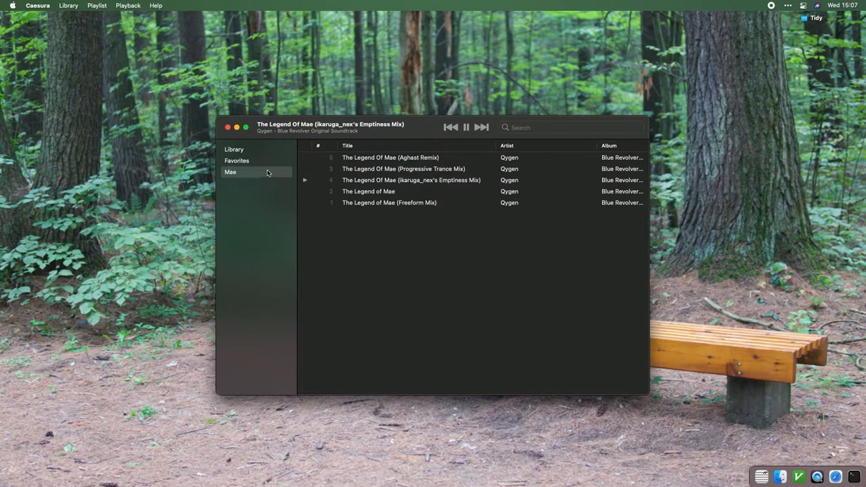
pyautogui.click(97, 5)
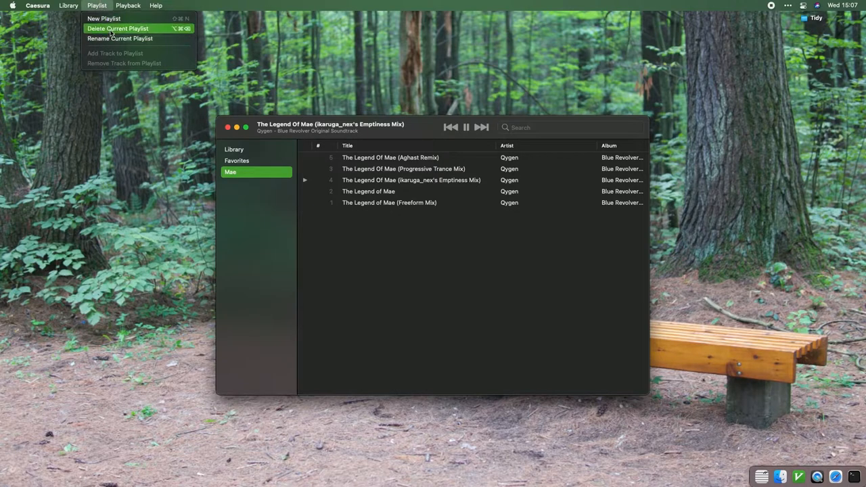
# - Delete the Mae playlist and search the library for 'mother'
pyautogui.click(118, 29)
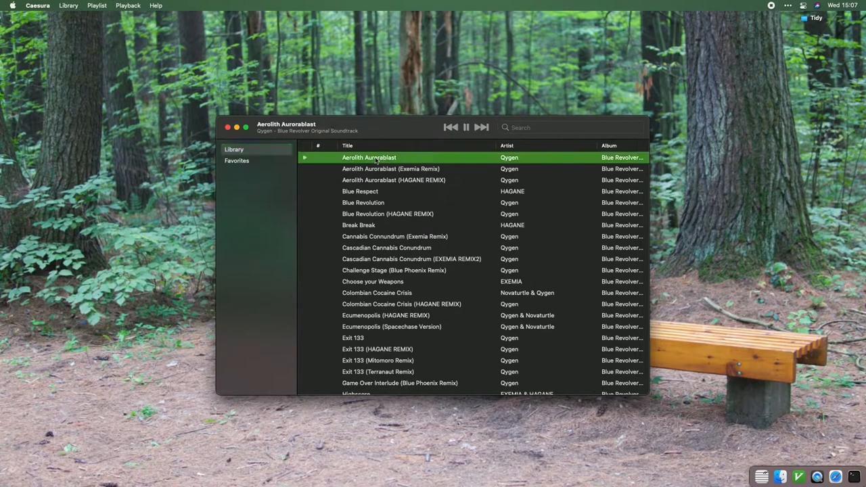
pyautogui.scroll(-3)
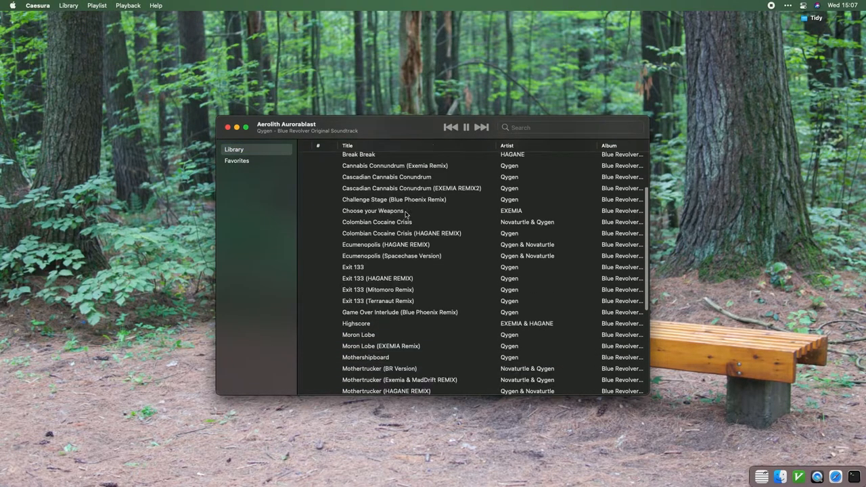
pyautogui.click(569, 127)
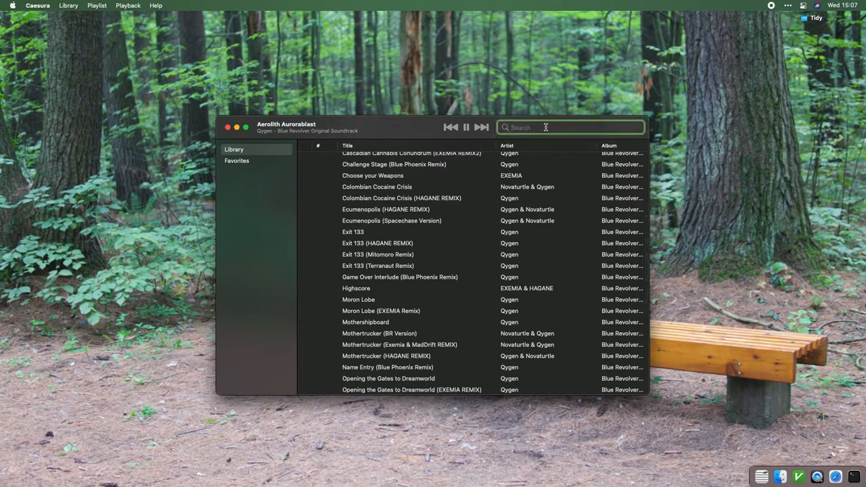
pyautogui.write('mother')
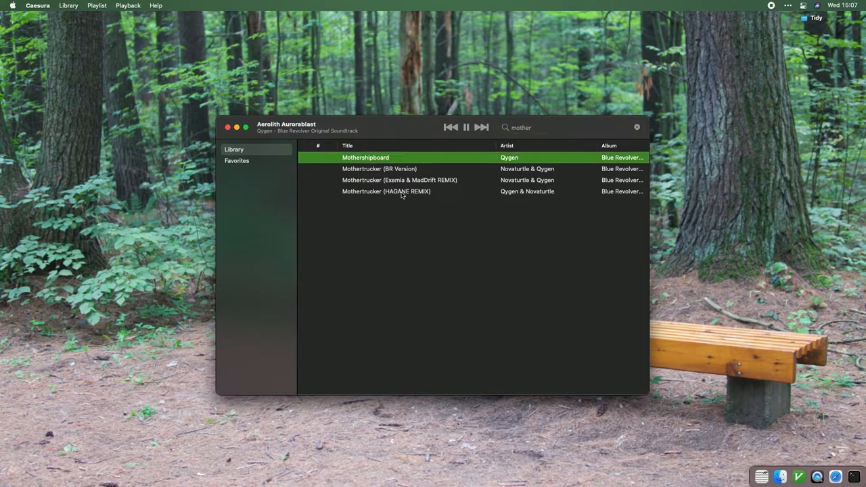
# - Play Mothertrucker (BR Version) via the previous-track control and delete the Favorites playlist
pyautogui.doubleClick(387, 191)
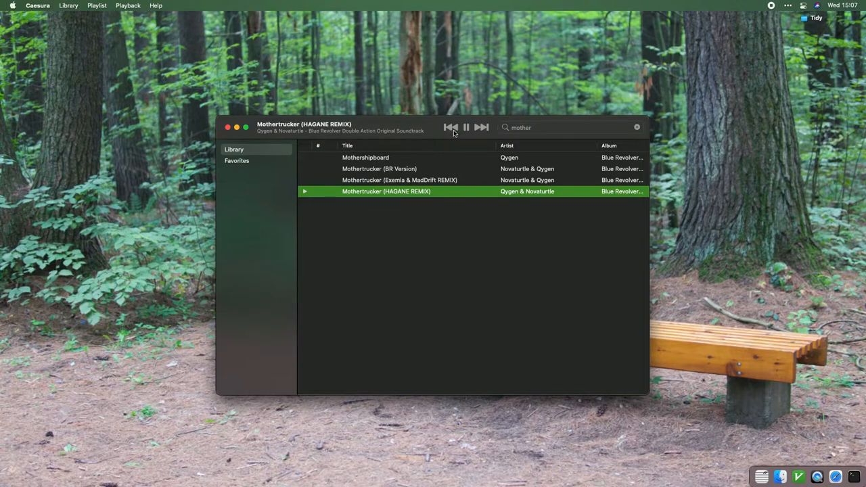
pyautogui.click(451, 127)
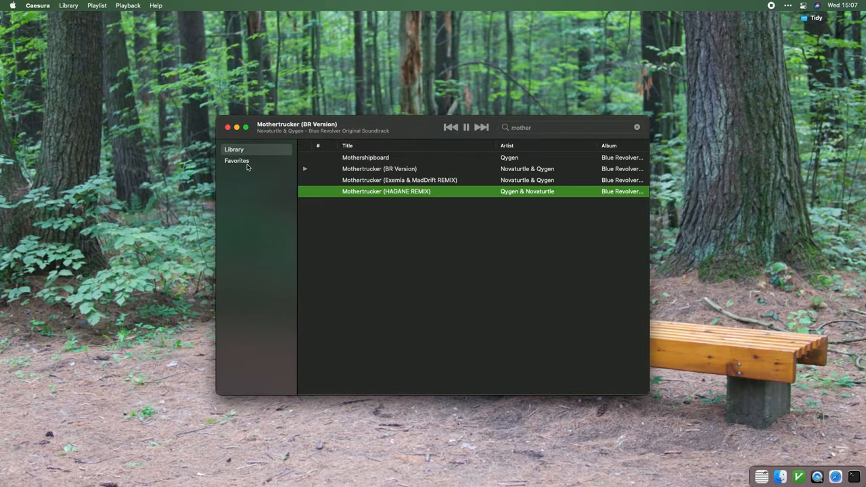
pyautogui.click(237, 159)
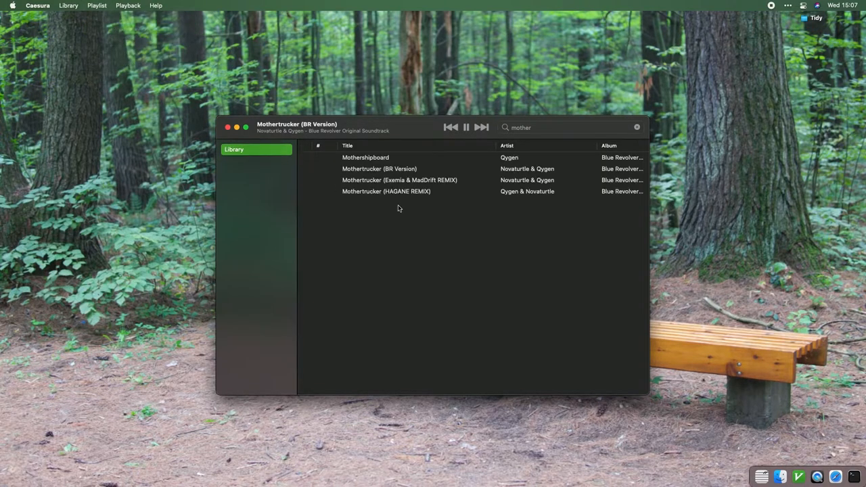
# - Clear the search, then play a Legend of Mae track from the full library list
pyautogui.click(636, 127)
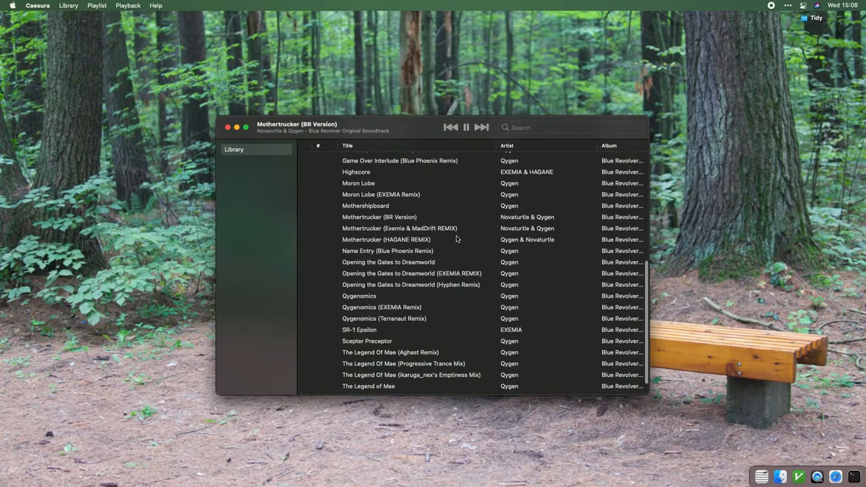
pyautogui.click(379, 198)
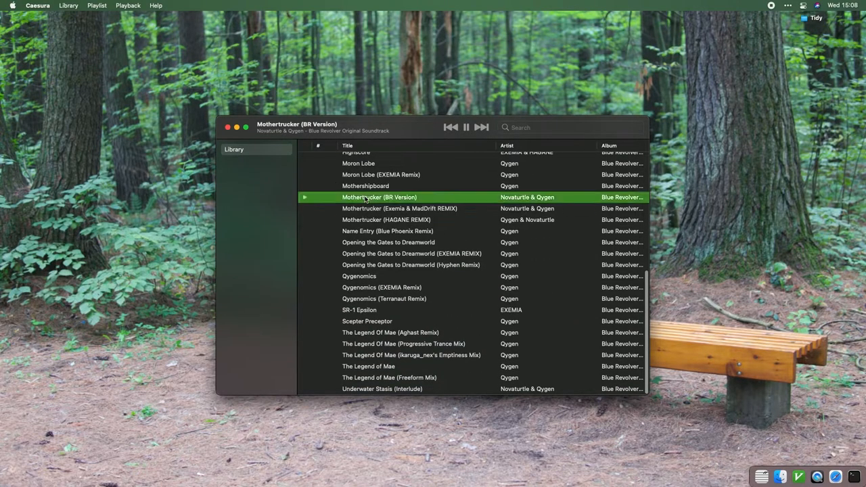
pyautogui.moveTo(363, 310)
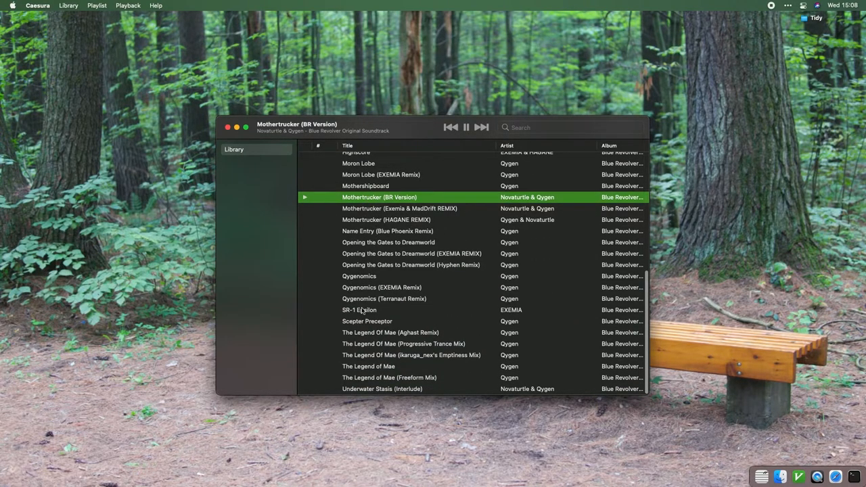
pyautogui.doubleClick(411, 355)
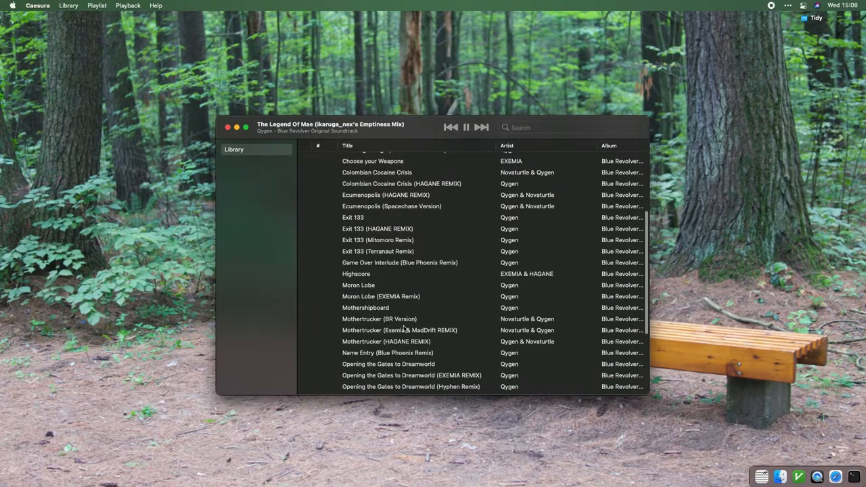
pyautogui.scroll(3)
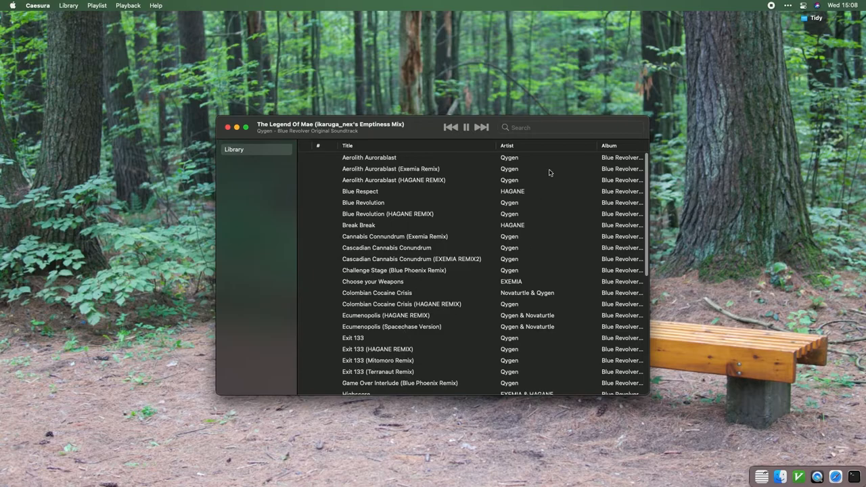
# - Search the library for 'exit' with Exit 133 (HAGANE REMIX) playing, then clear the filter again
pyautogui.click(569, 127)
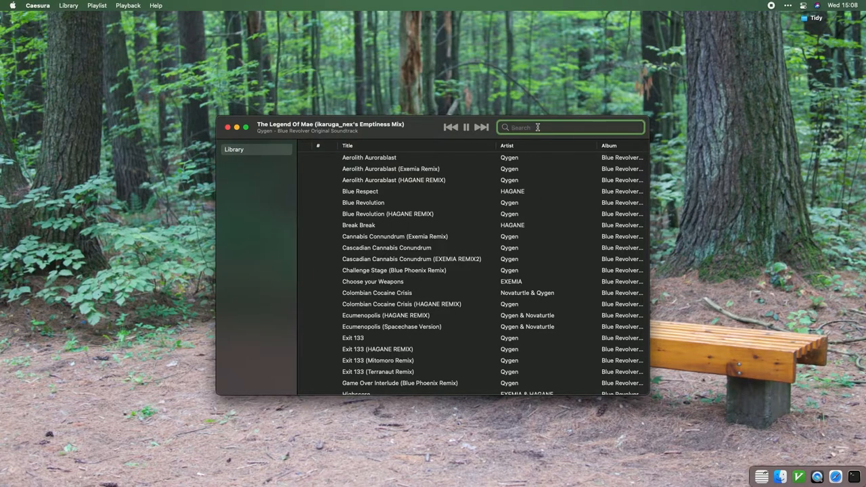
pyautogui.write('exl')
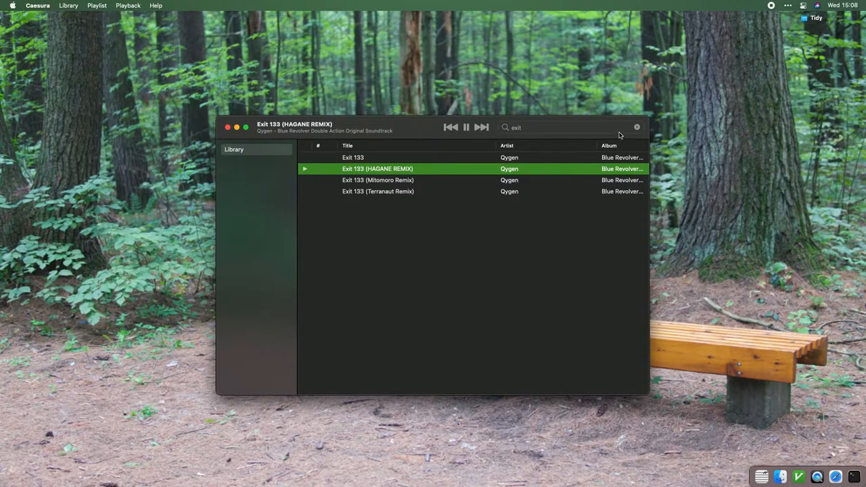
pyautogui.click(636, 127)
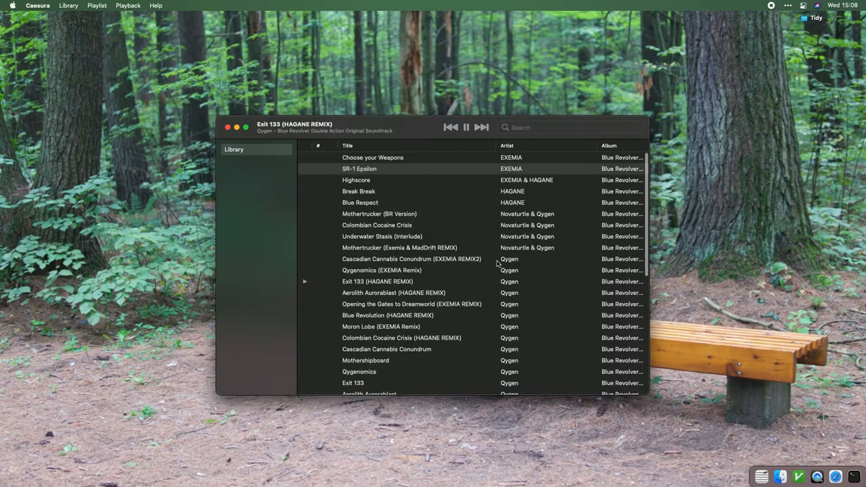
pyautogui.moveTo(647, 258); pyautogui.dragTo(802, 257)
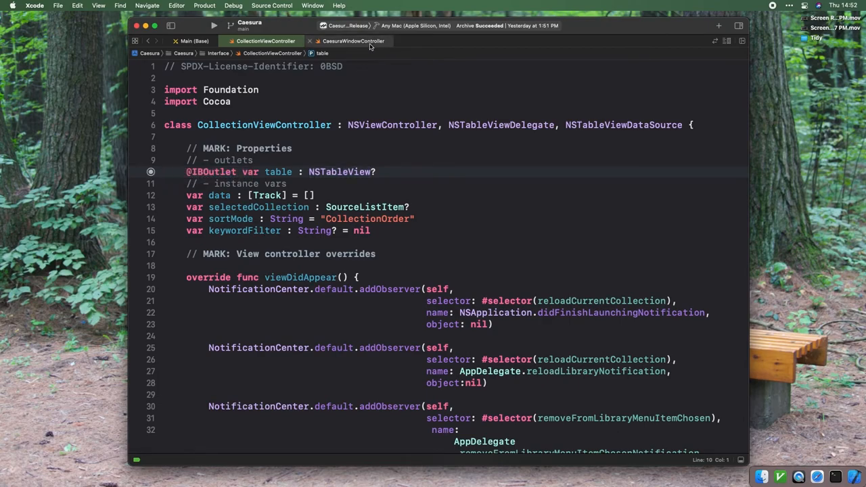
# - Show CollectionViewController.swift with its table outlet and view setup code
pyautogui.click(352, 41)
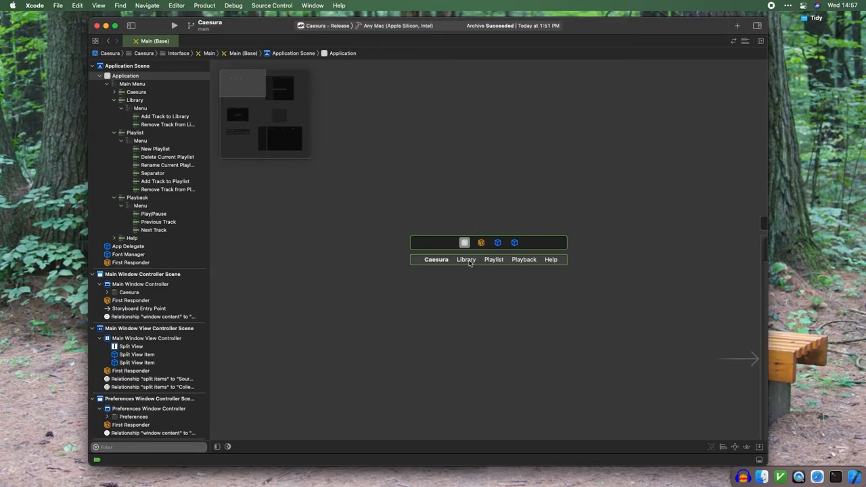
# - Expand the storyboard's Library, Playback and Caesura menus, then select the App Delegate object
pyautogui.click(466, 260)
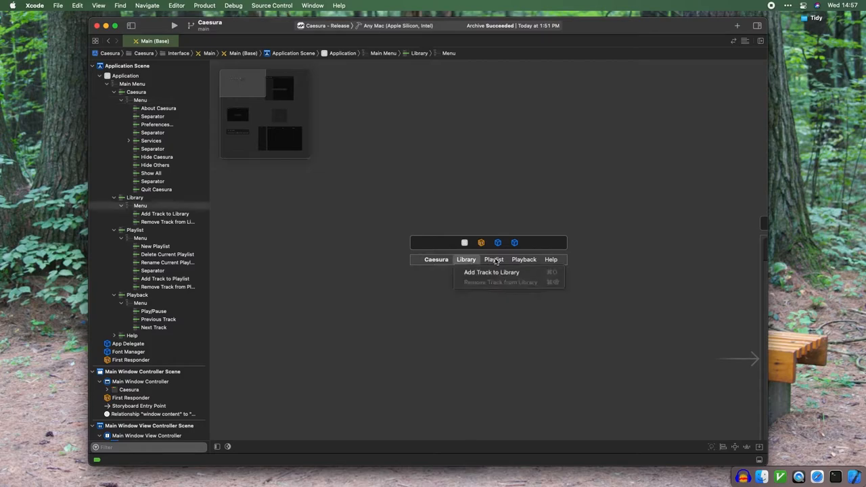
pyautogui.click(524, 260)
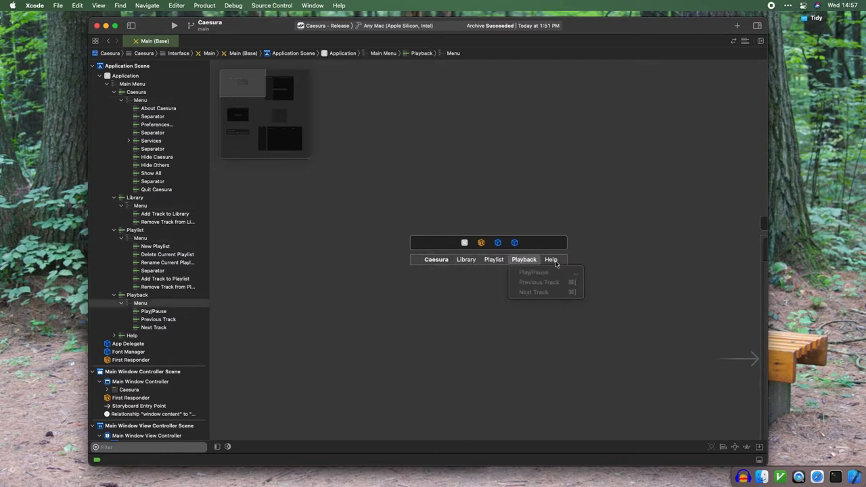
pyautogui.click(436, 260)
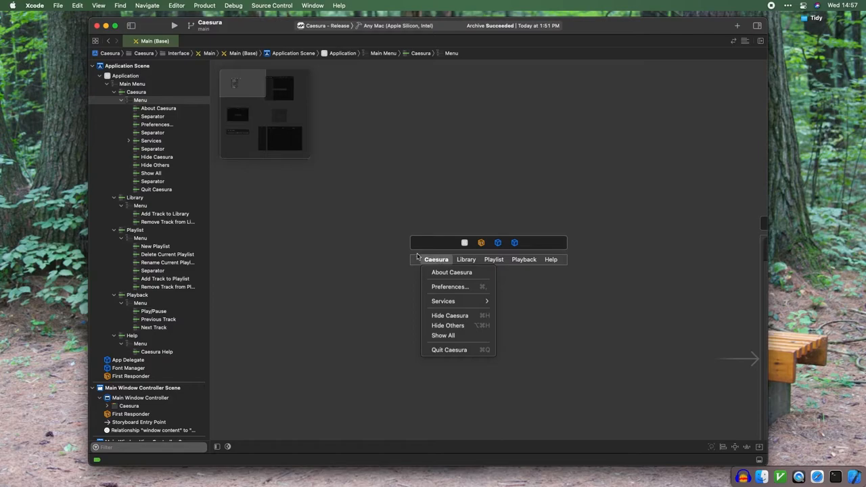
pyautogui.moveTo(398, 245)
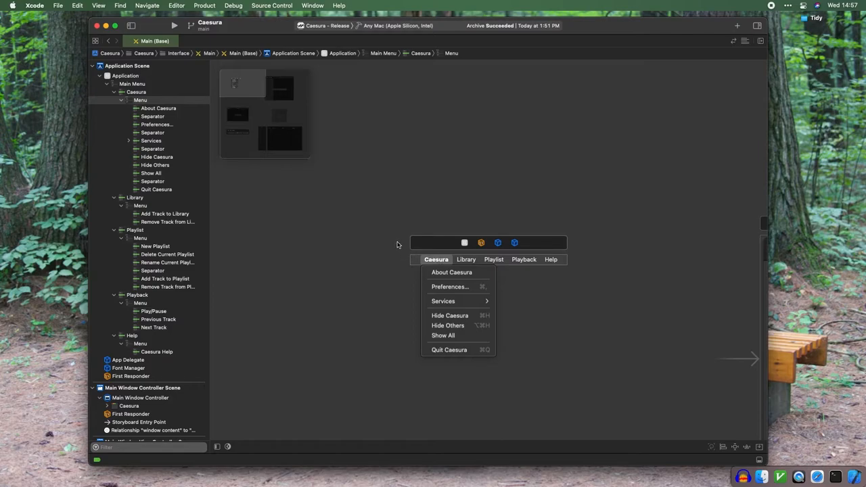
pyautogui.moveTo(498, 217)
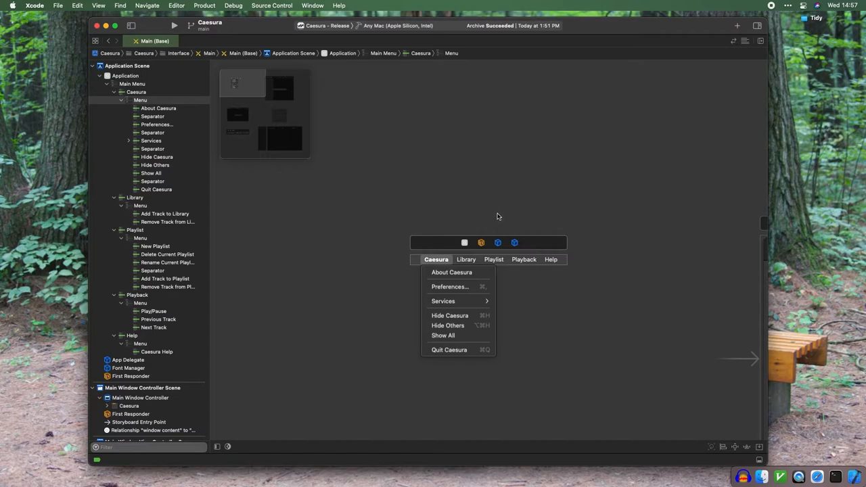
pyautogui.click(499, 244)
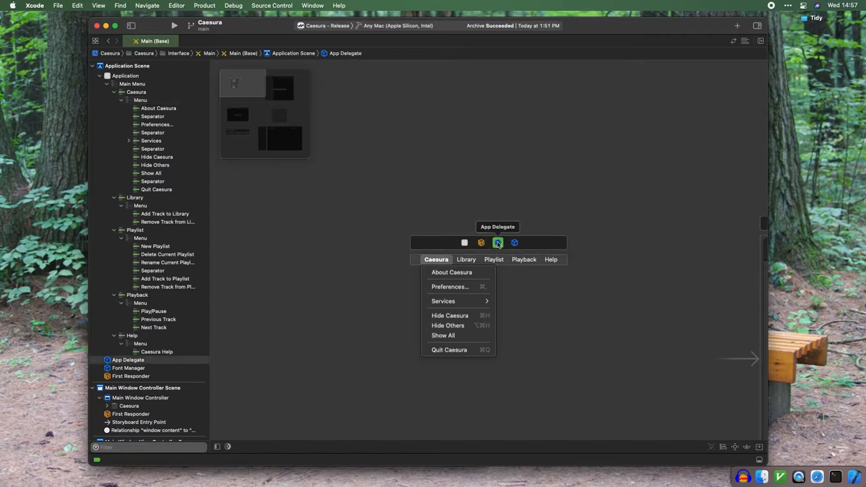
# - Focus the Main Window Controller scene, collapsing Application Scene, and select its window controller
pyautogui.click(142, 387)
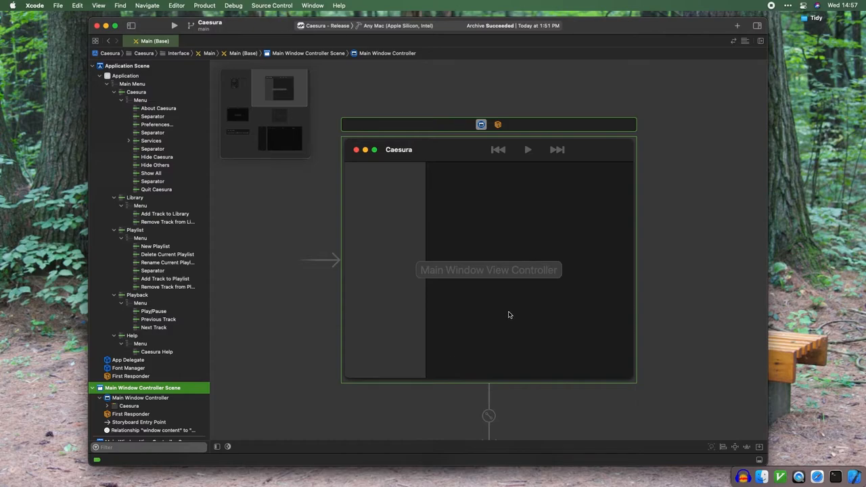
pyautogui.click(100, 65)
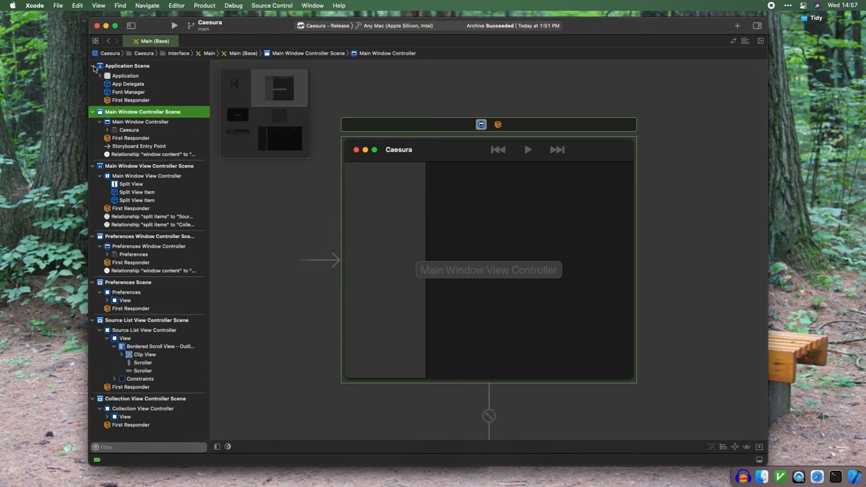
pyautogui.click(92, 65)
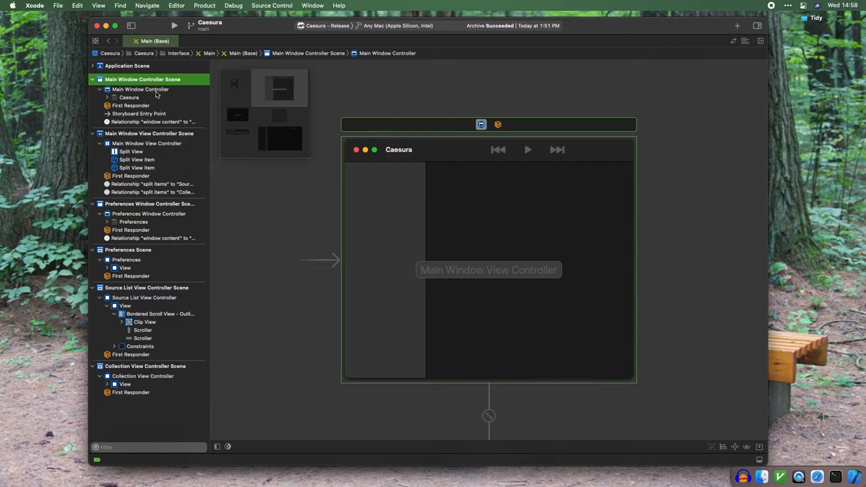
pyautogui.moveTo(482, 124)
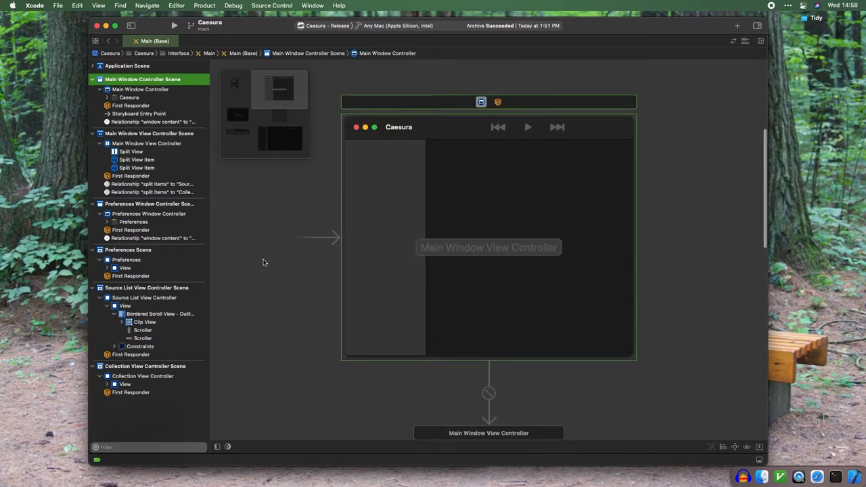
pyautogui.moveTo(323, 213)
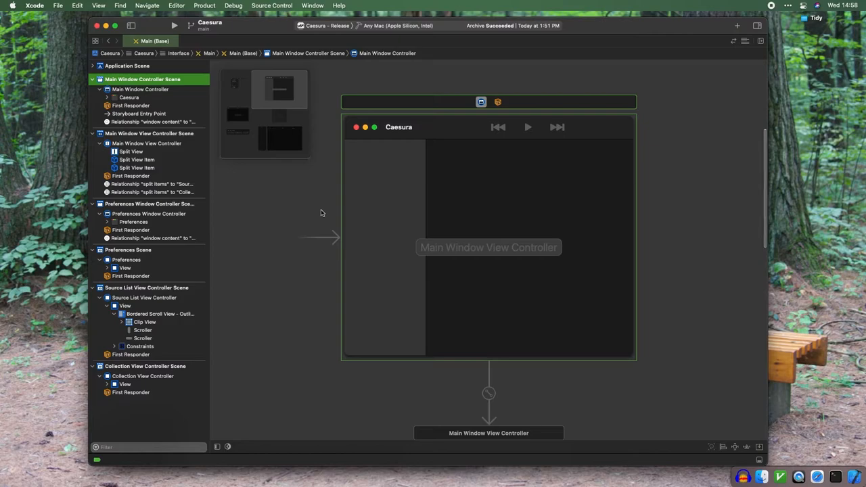
pyautogui.moveTo(284, 239)
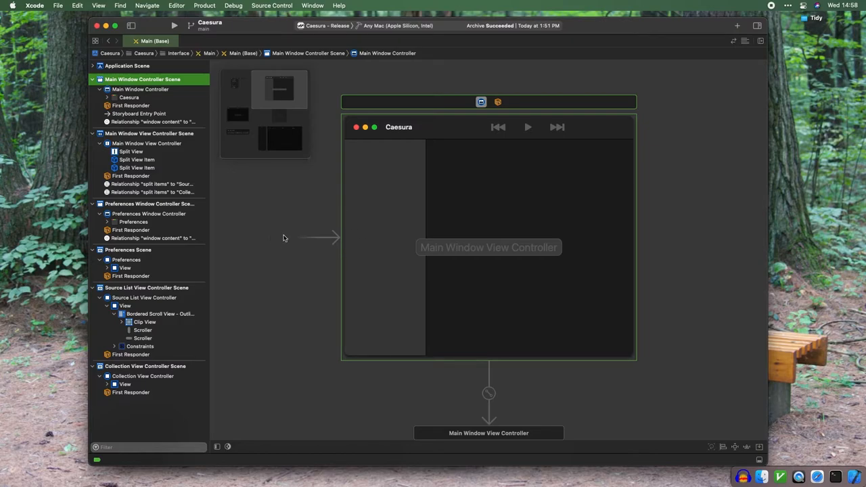
pyautogui.moveTo(306, 217)
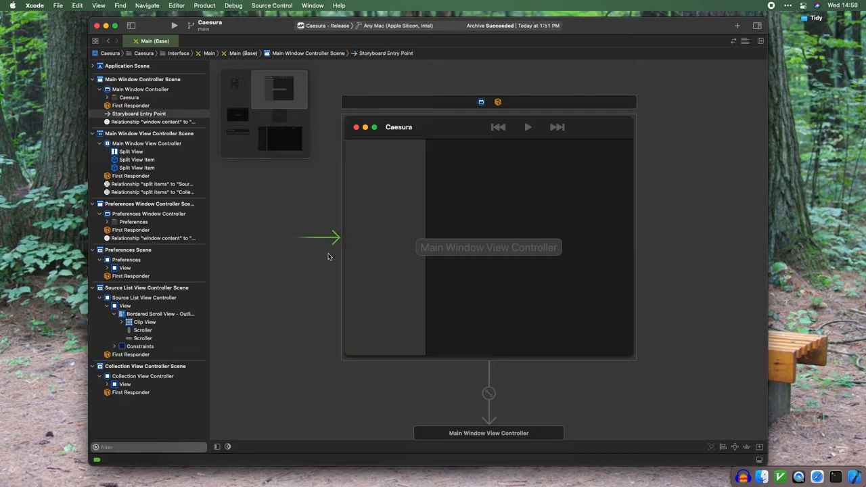
pyautogui.moveTo(616, 284)
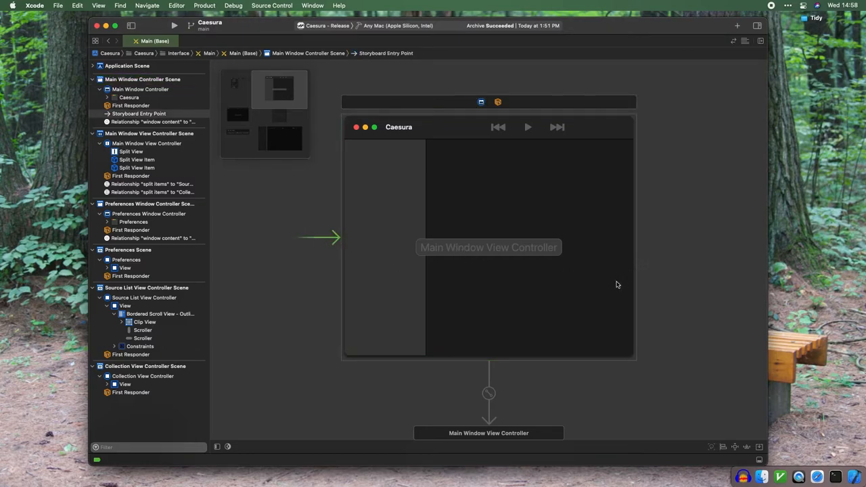
pyautogui.moveTo(593, 285)
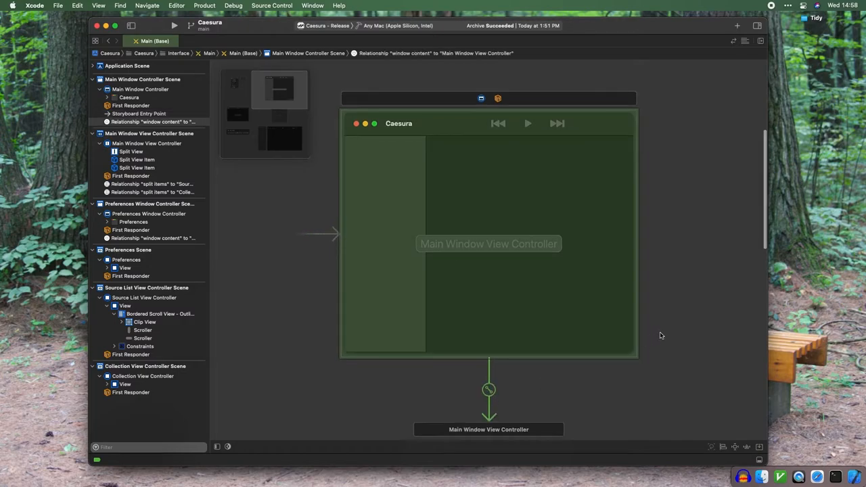
pyautogui.scroll(-3)
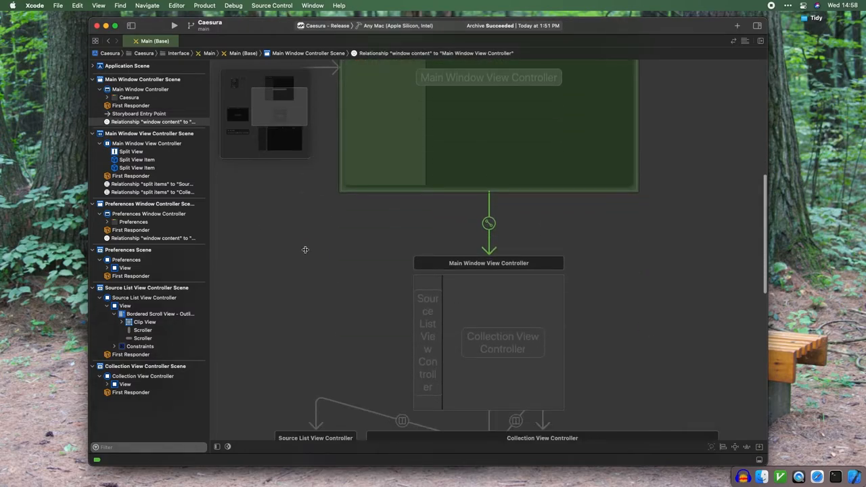
pyautogui.click(149, 134)
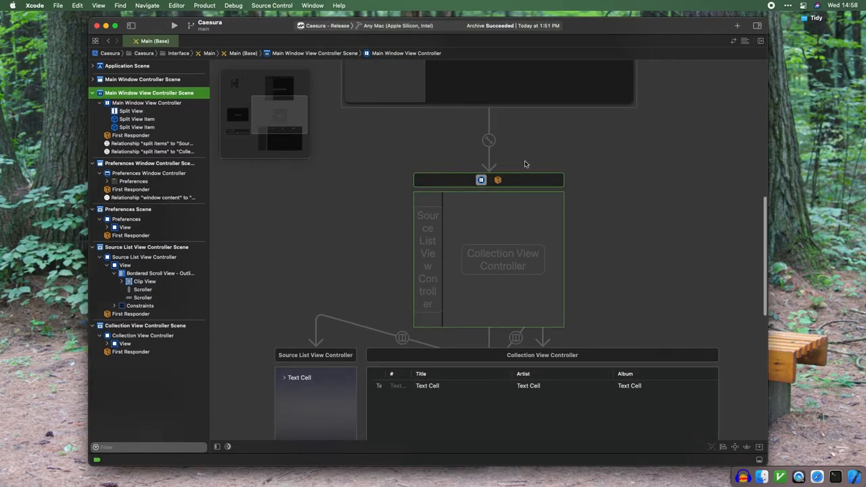
pyautogui.moveTo(534, 157)
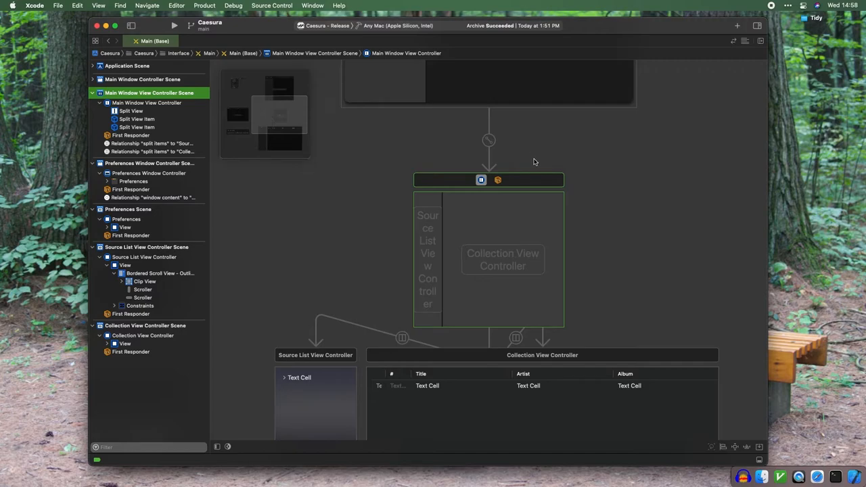
pyautogui.moveTo(482, 180)
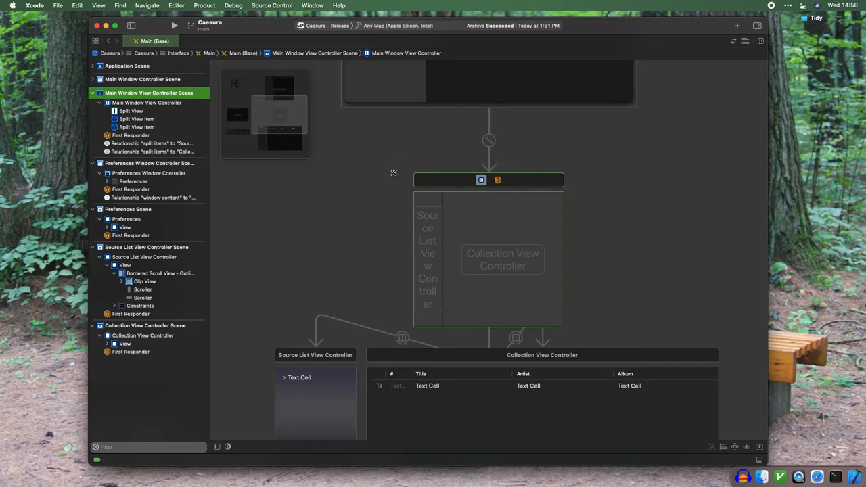
pyautogui.scroll(-3)
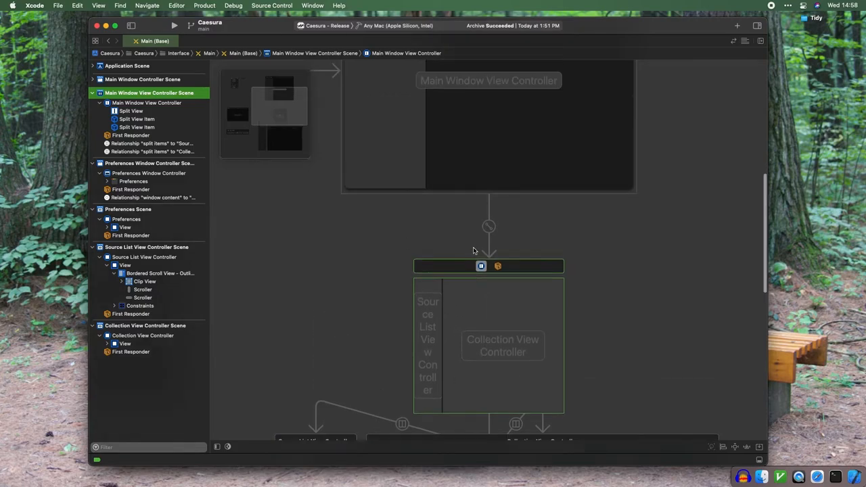
pyautogui.scroll(-3)
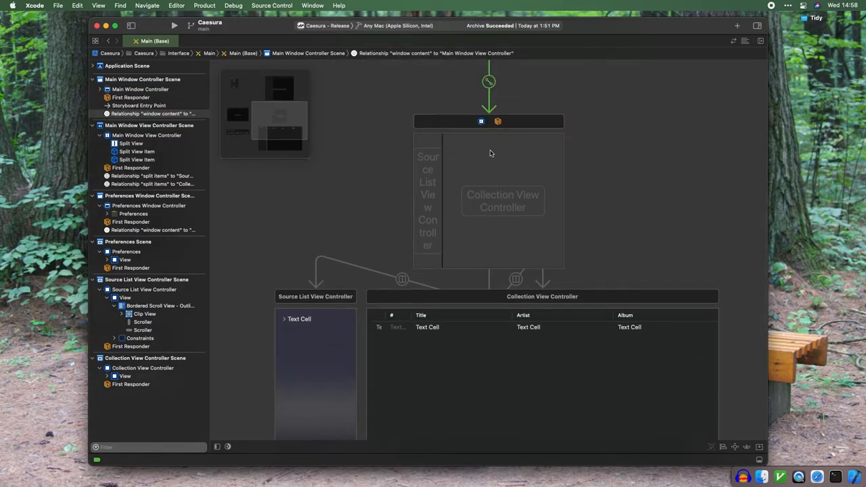
pyautogui.scroll(-3)
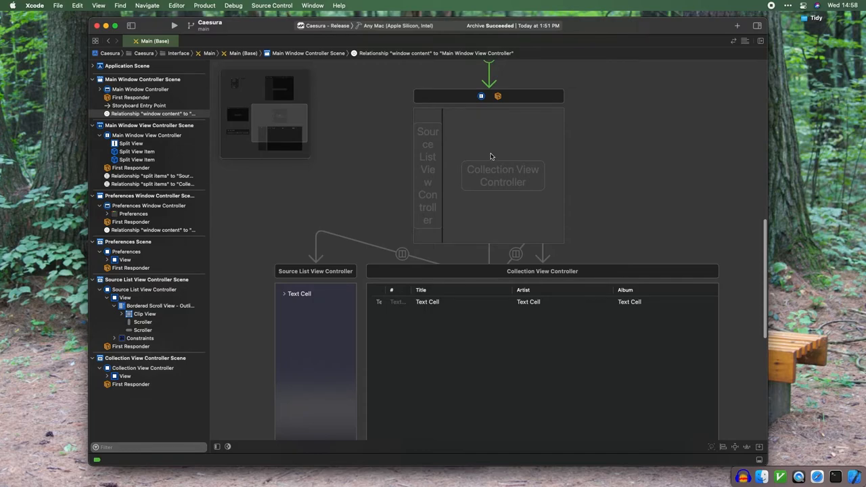
pyautogui.click(482, 95)
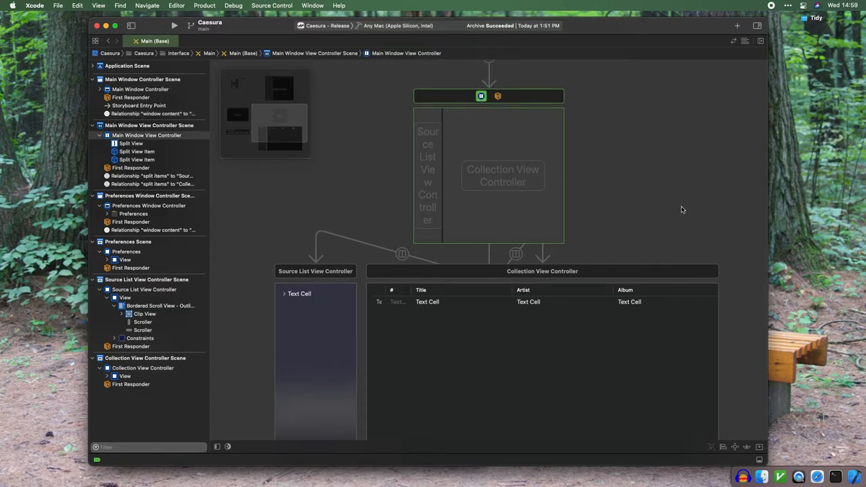
pyautogui.moveTo(453, 165)
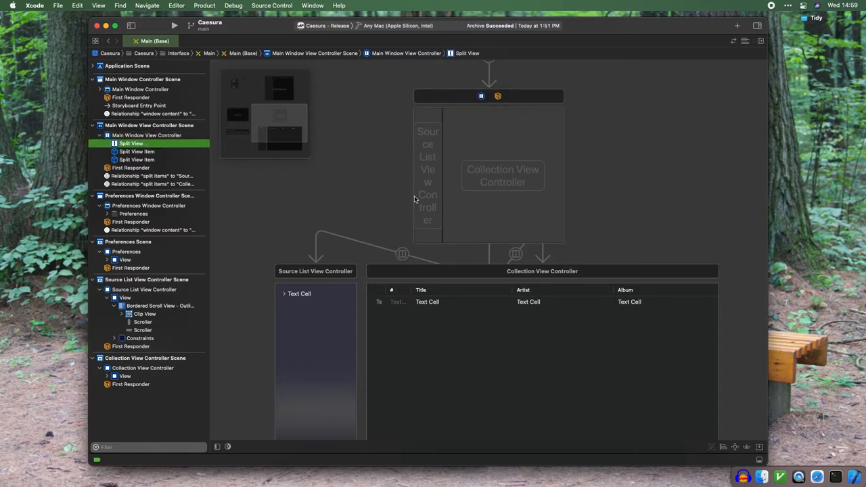
pyautogui.moveTo(536, 180)
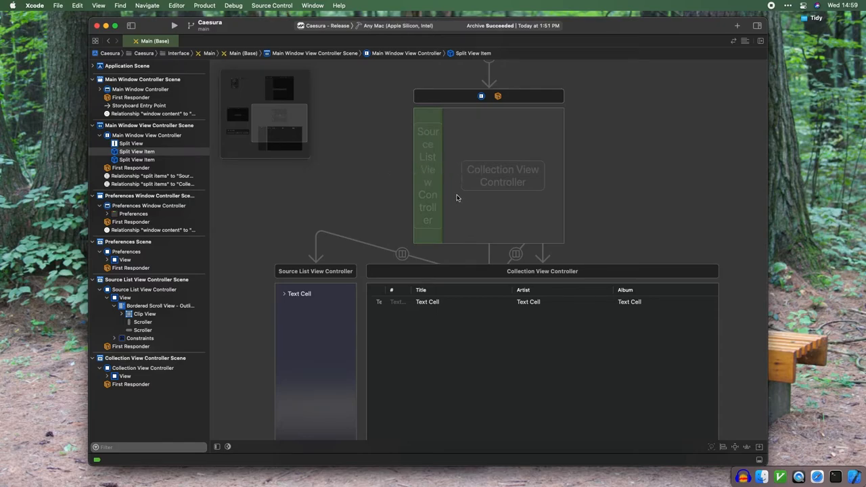
pyautogui.moveTo(549, 157)
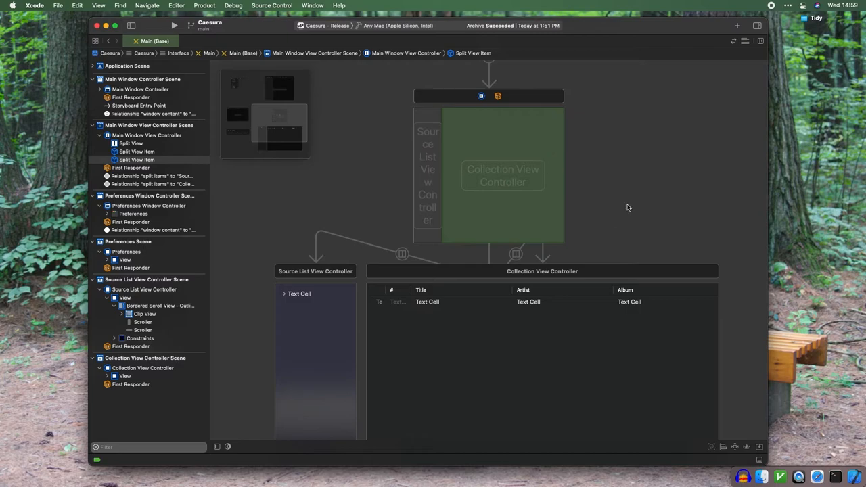
pyautogui.moveTo(626, 206)
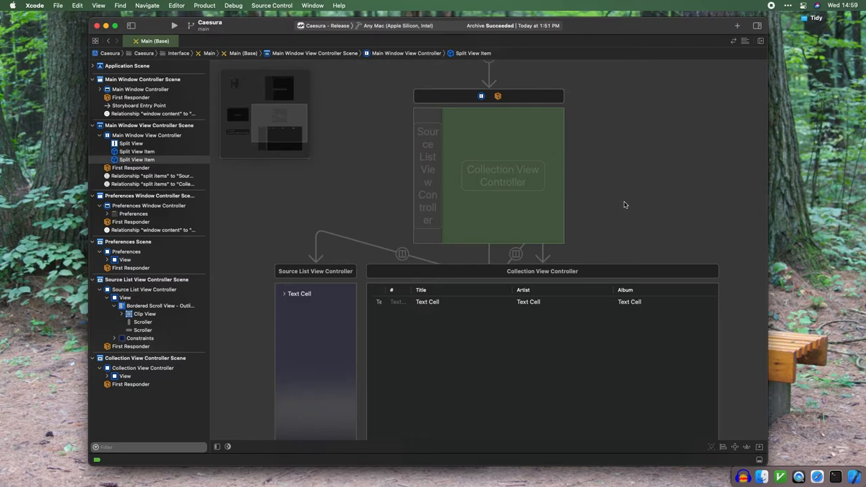
pyautogui.moveTo(620, 200)
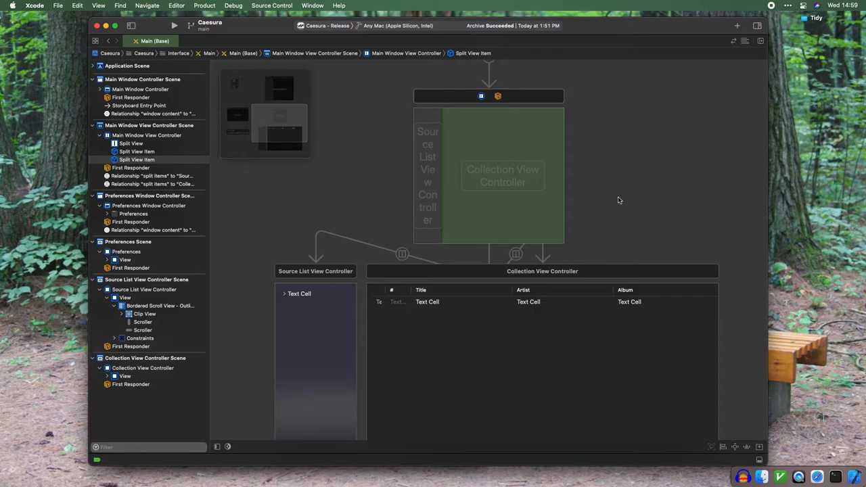
pyautogui.click(482, 95)
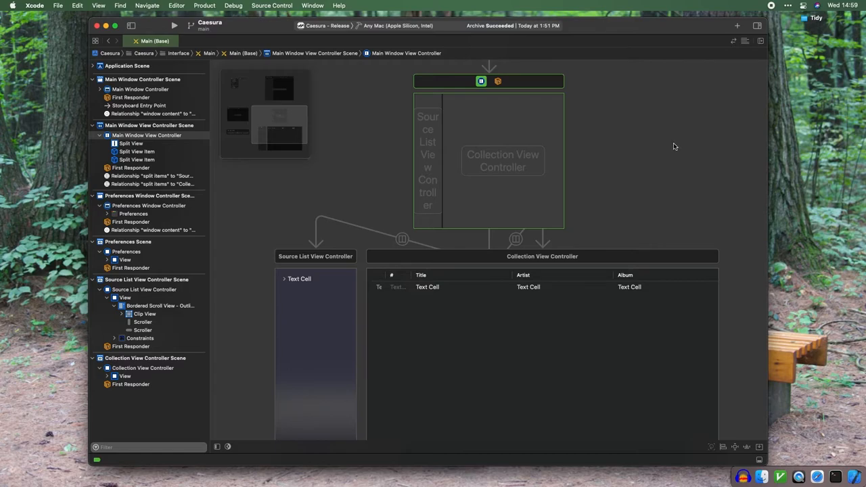
# - Inspect the split items segues and center the Source List View Controller scene on the canvas
pyautogui.click(402, 240)
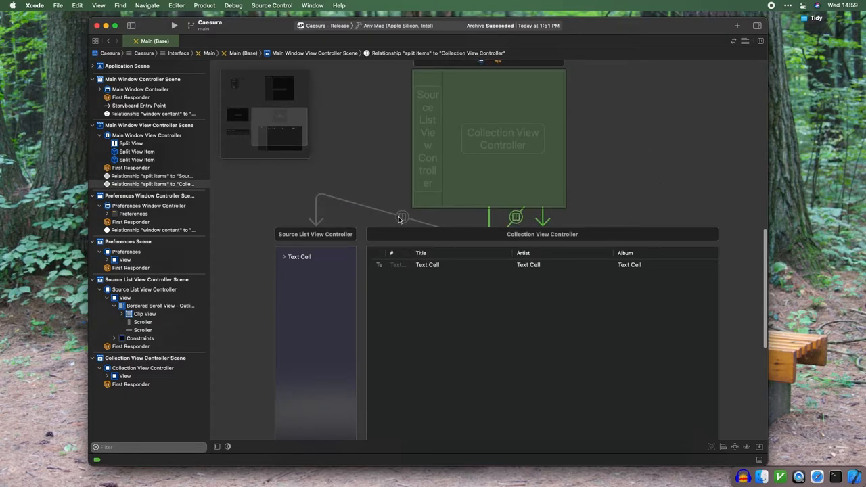
pyautogui.click(402, 217)
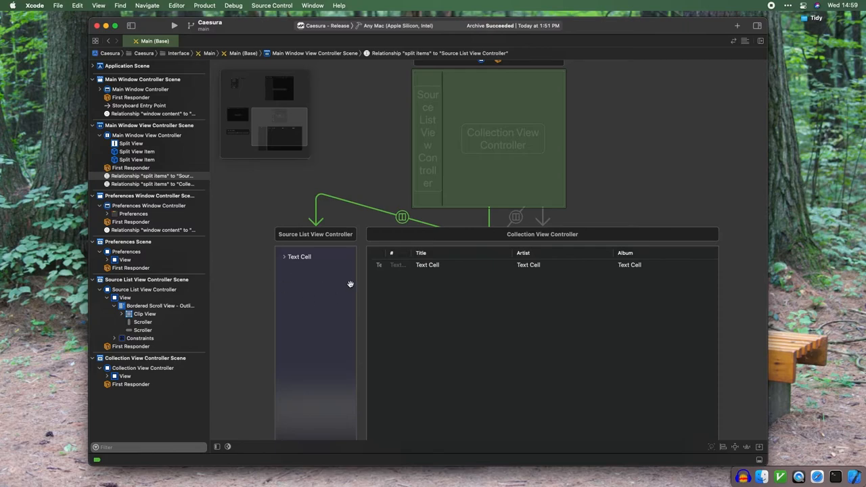
pyautogui.moveTo(282, 130)
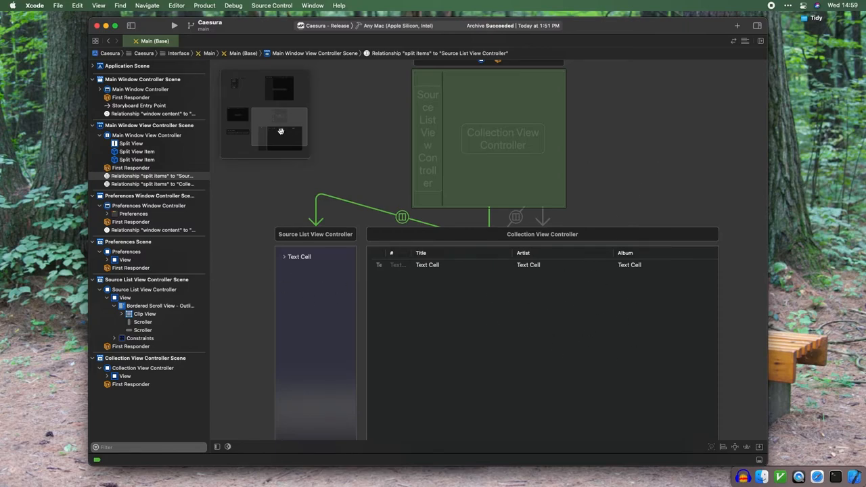
pyautogui.click(144, 290)
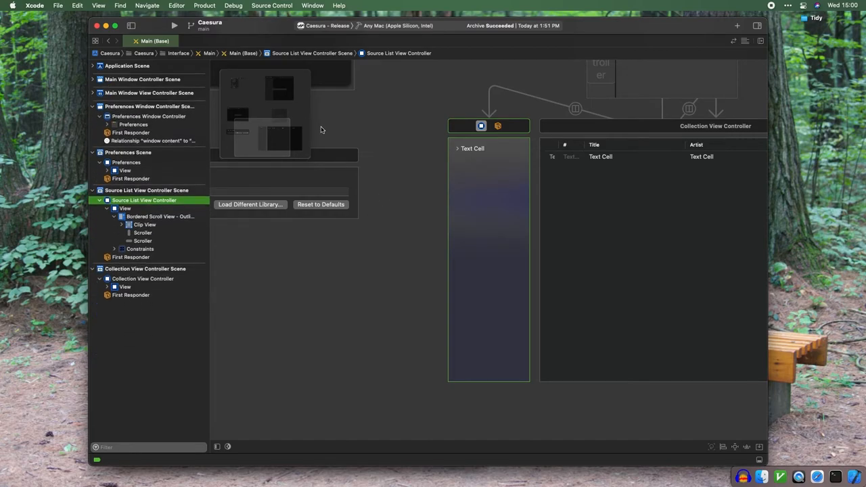
pyautogui.moveTo(429, 144)
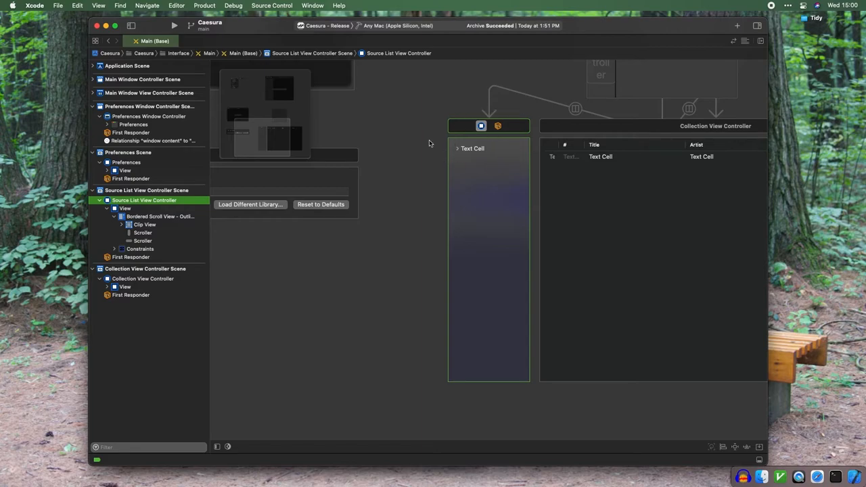
pyautogui.moveTo(425, 143)
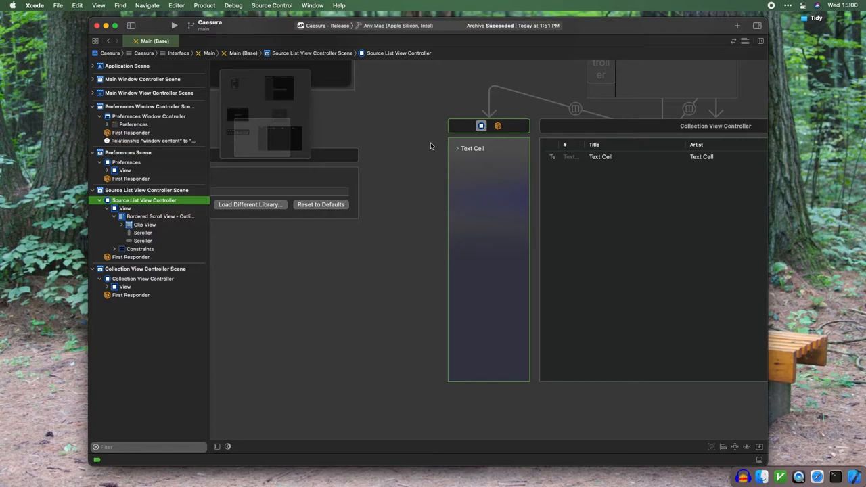
pyautogui.moveTo(442, 146)
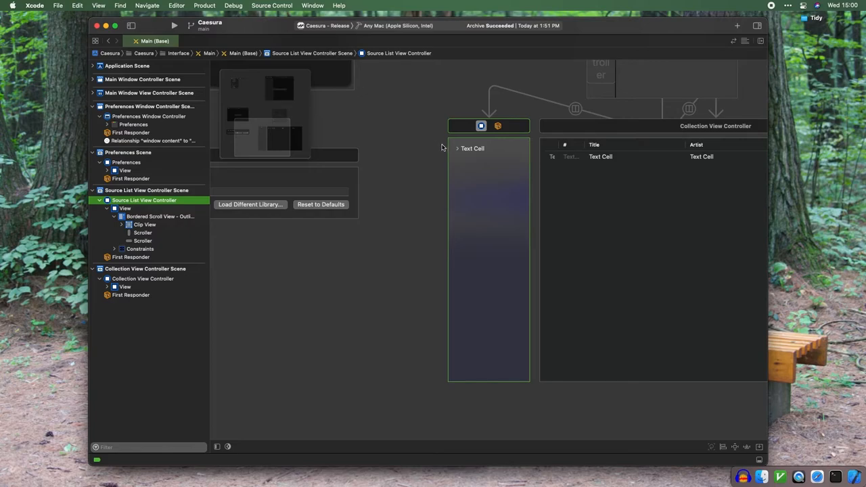
pyautogui.moveTo(460, 165)
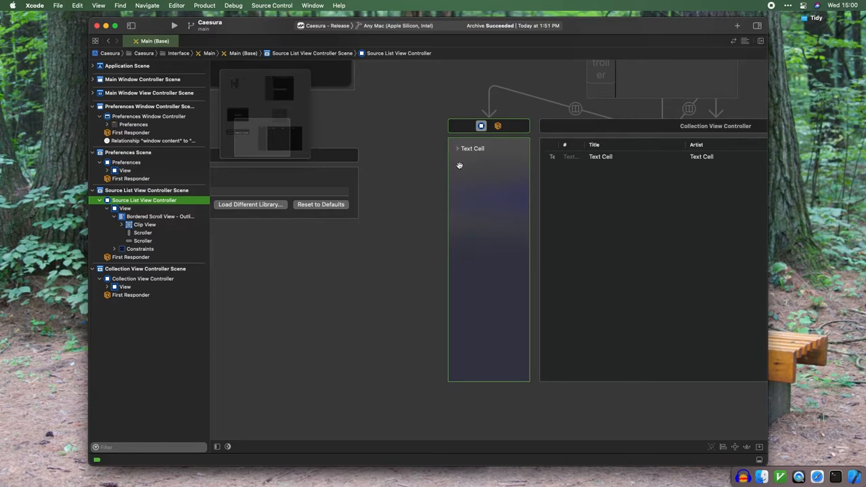
pyautogui.moveTo(482, 126)
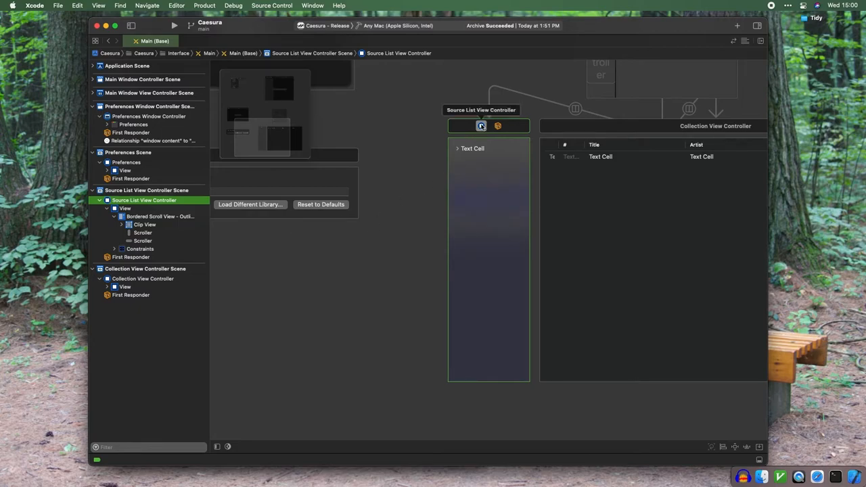
pyautogui.moveTo(358, 289)
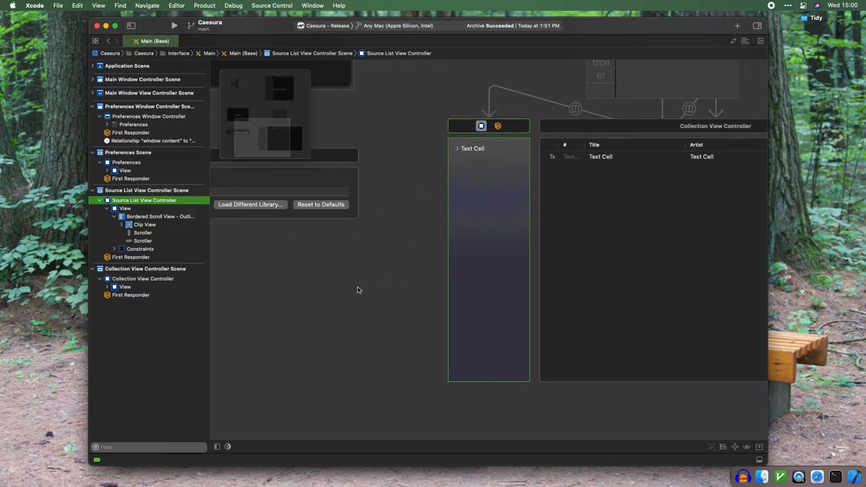
# - Center the Collection View Controller scene with its Title, Artist and Album columns
pyautogui.click(144, 268)
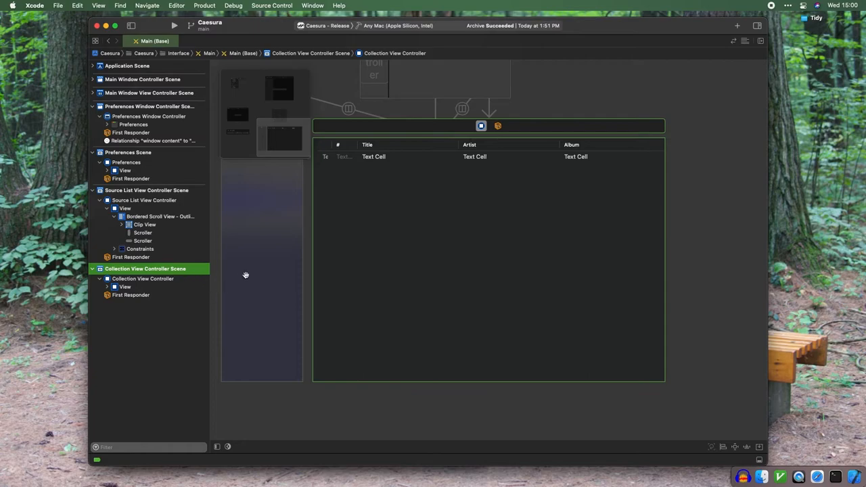
pyautogui.moveTo(493, 157)
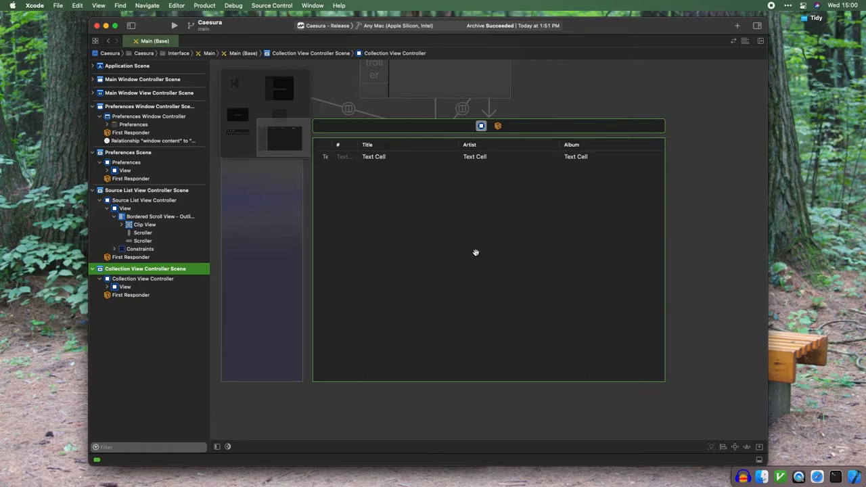
pyautogui.moveTo(425, 235)
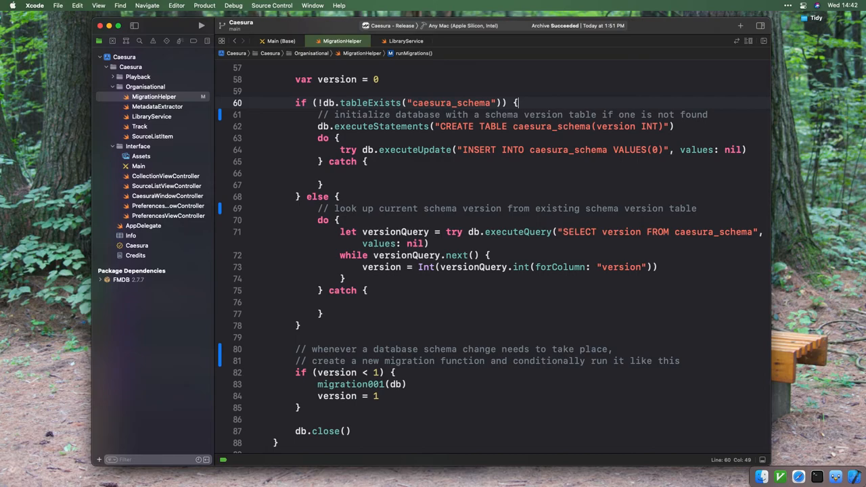
# - Show LibraryService.swift at the libraryCollectionQuery function building SQL with sort order and keyword filters
pyautogui.click(144, 225)
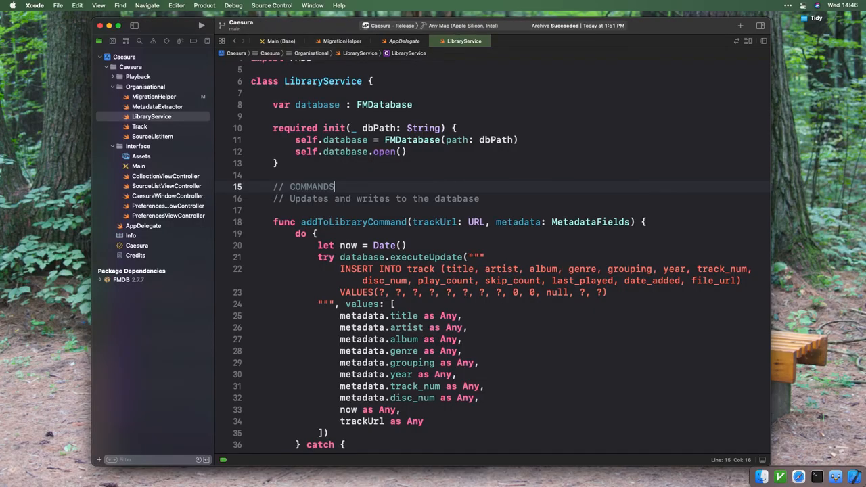
pyautogui.scroll(-3)
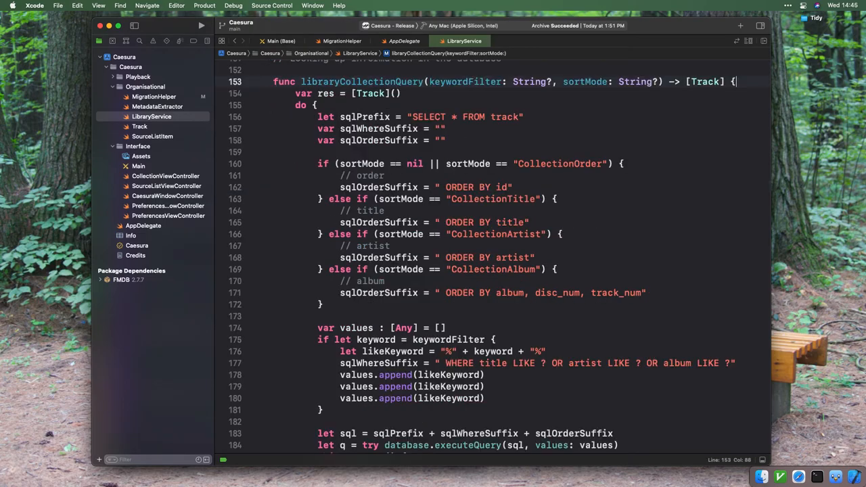